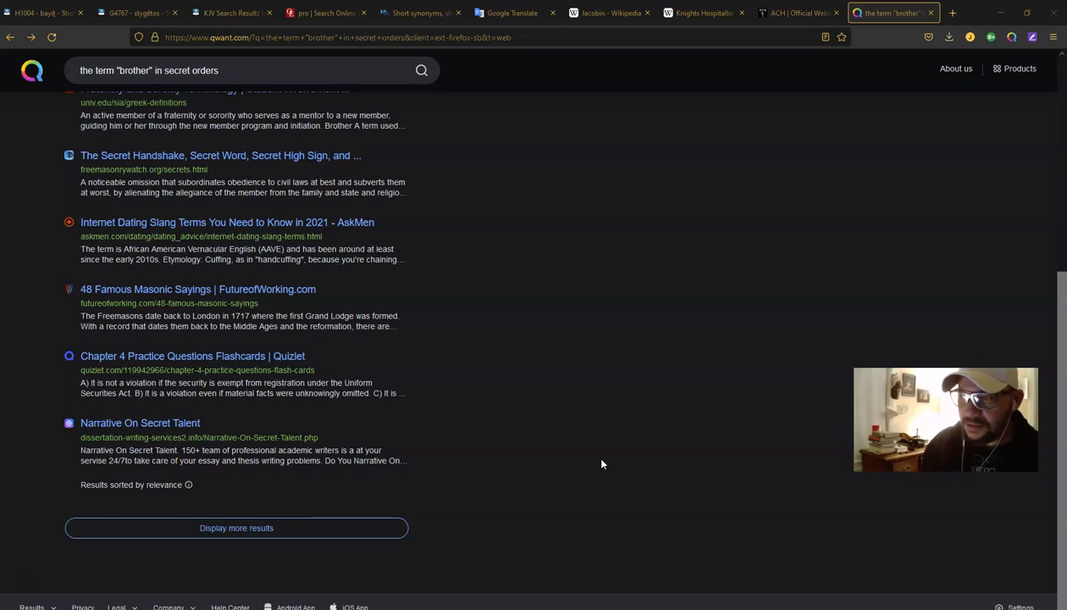
pyautogui.moveTo(1007, 169)
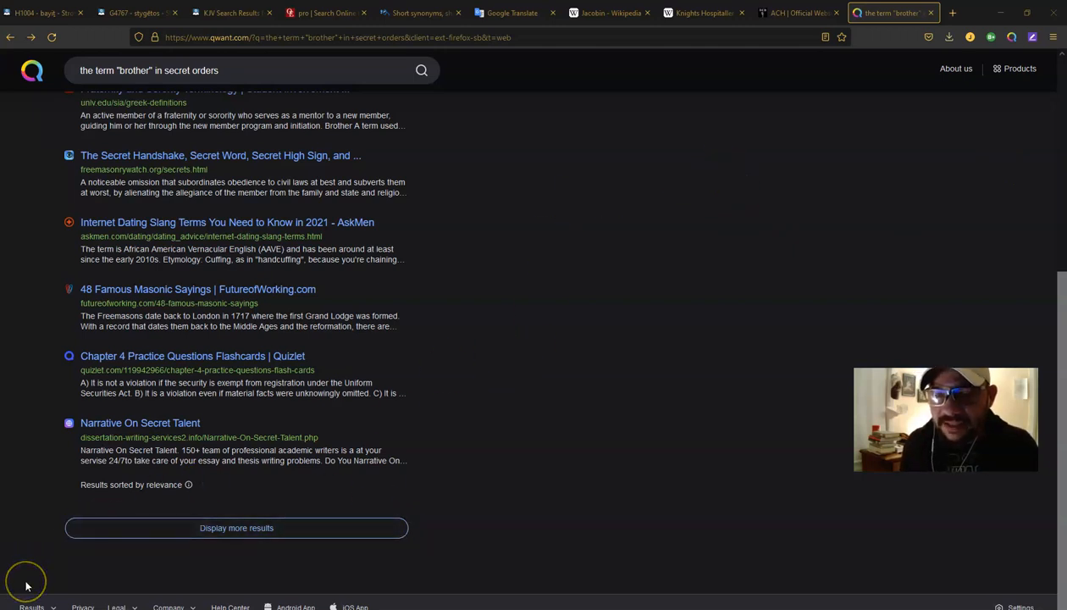
pyautogui.moveTo(25, 584)
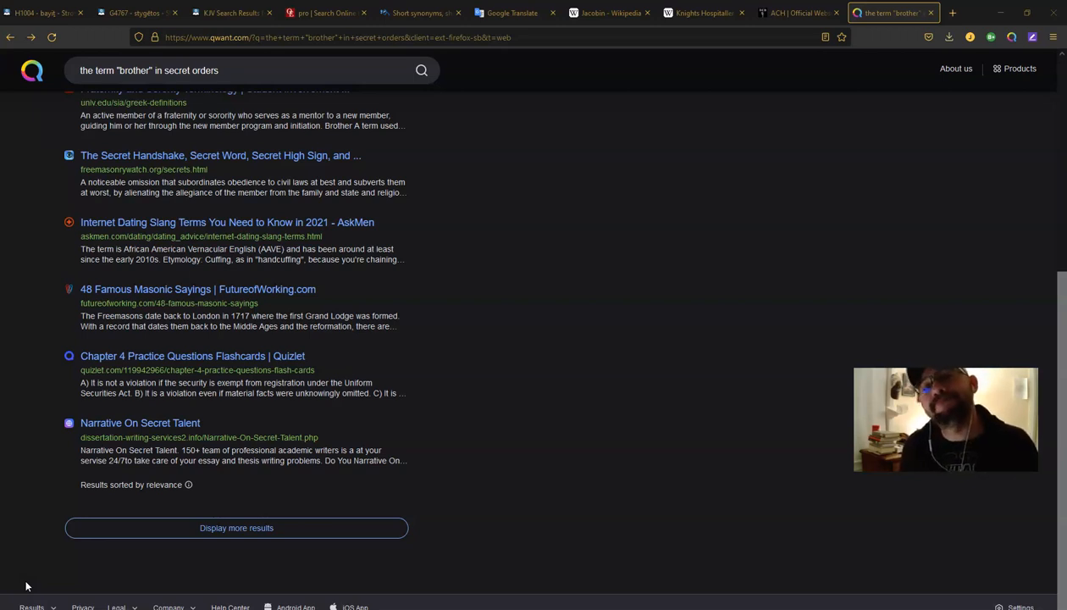
pyautogui.click(610, 13)
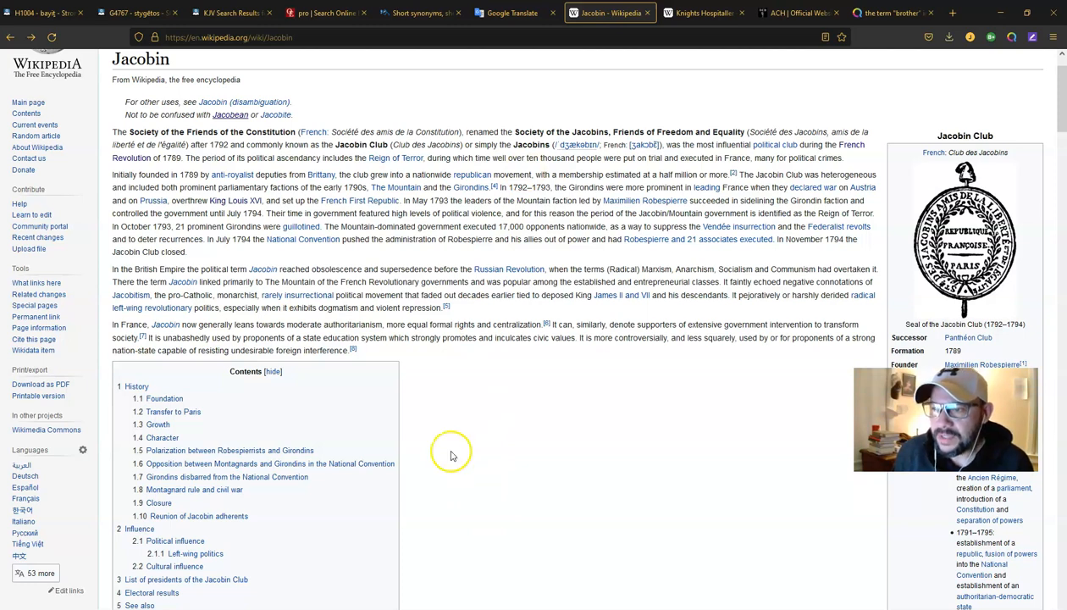
pyautogui.moveTo(441, 423)
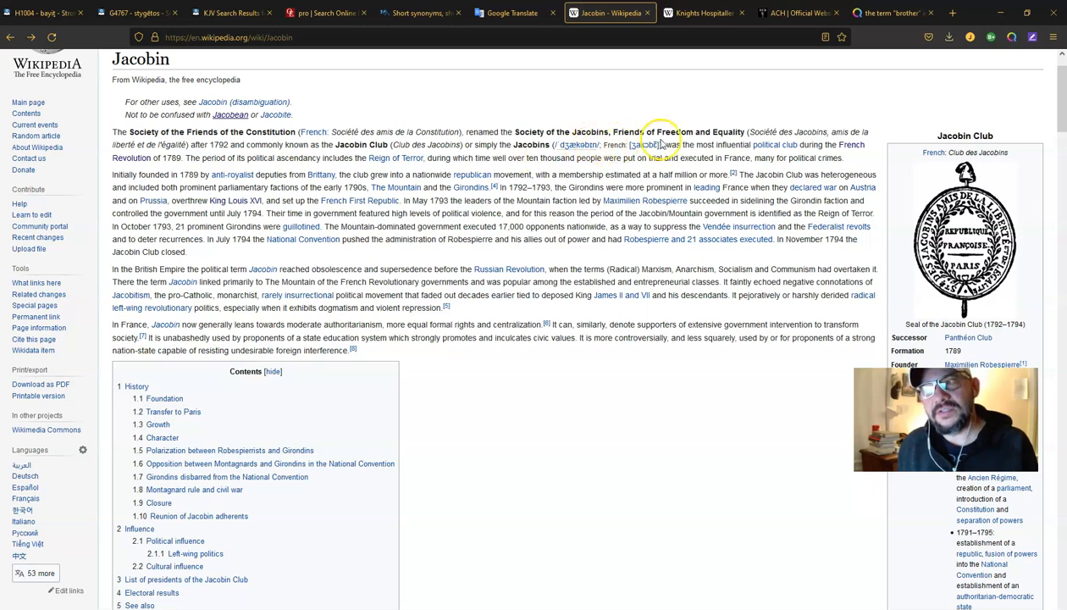
pyautogui.moveTo(707, 142)
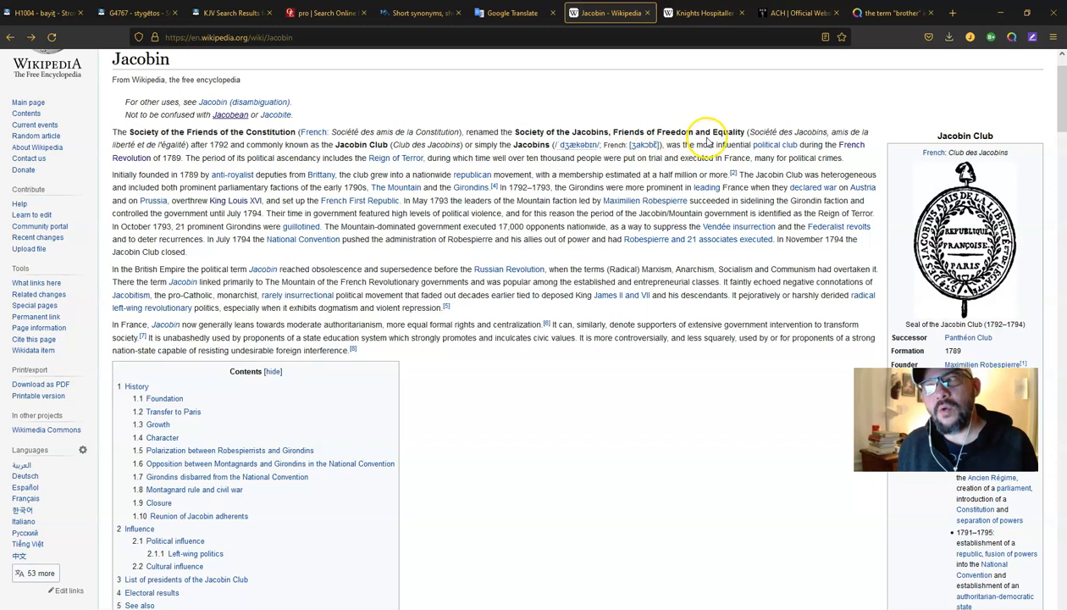
pyautogui.moveTo(777, 152)
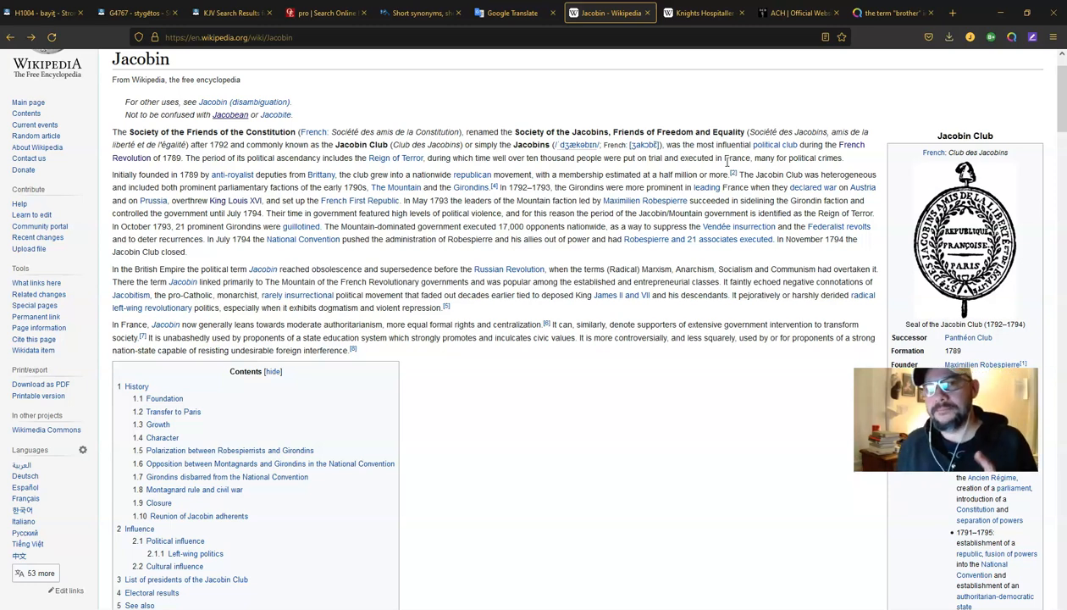
pyautogui.moveTo(409, 195)
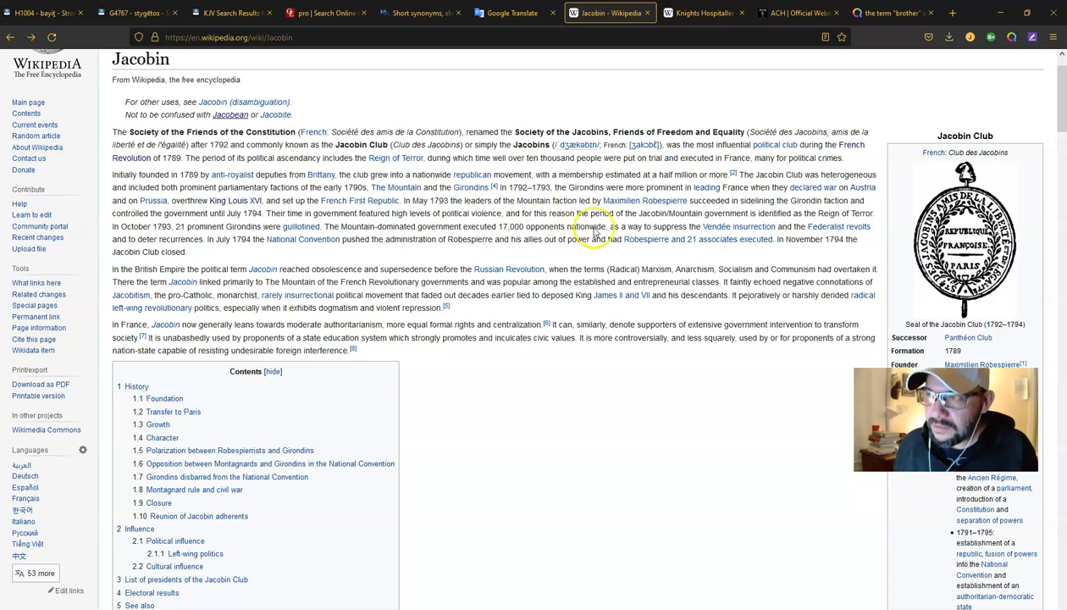
pyautogui.click(704, 12)
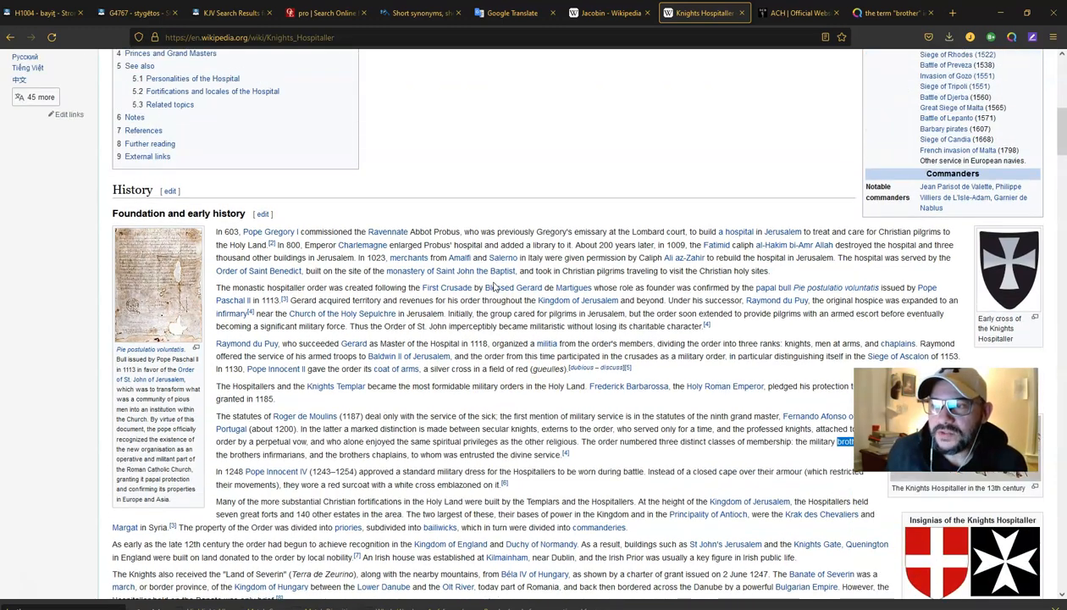
pyautogui.scroll(-3)
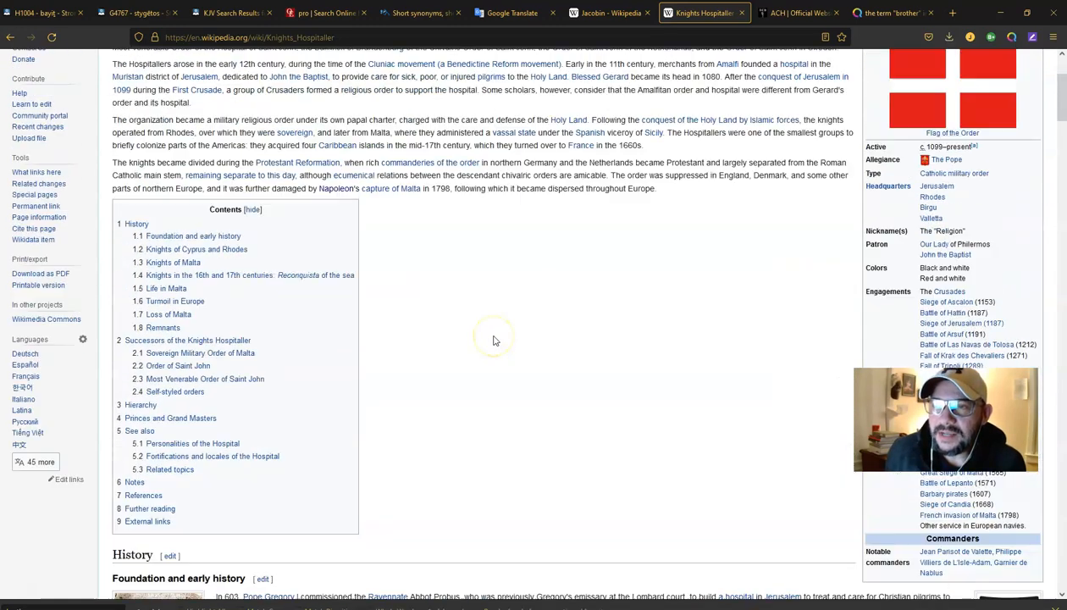
pyautogui.scroll(-3)
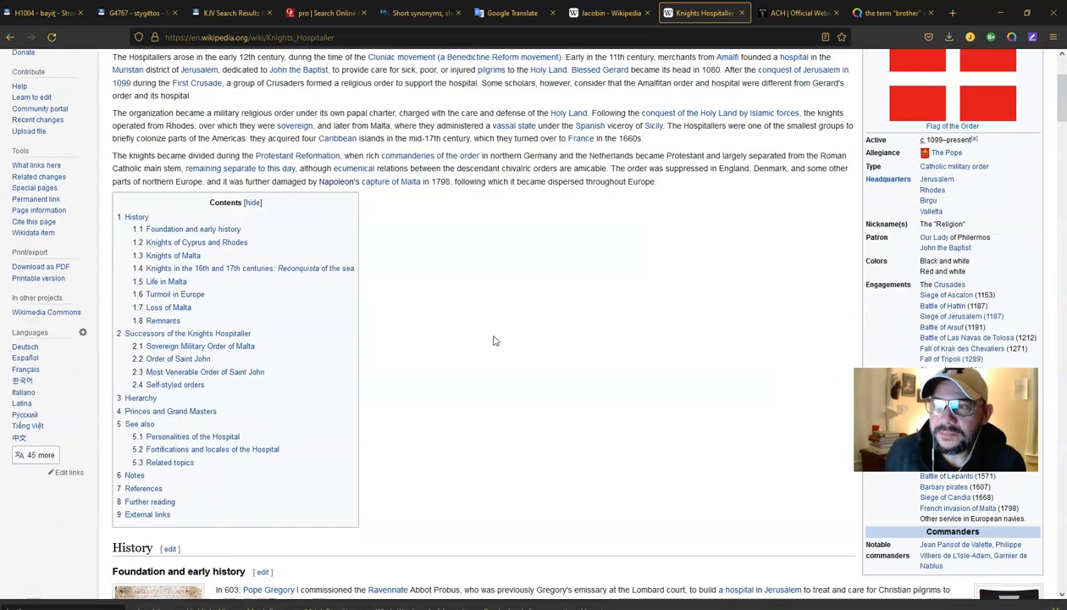
pyautogui.scroll(-3)
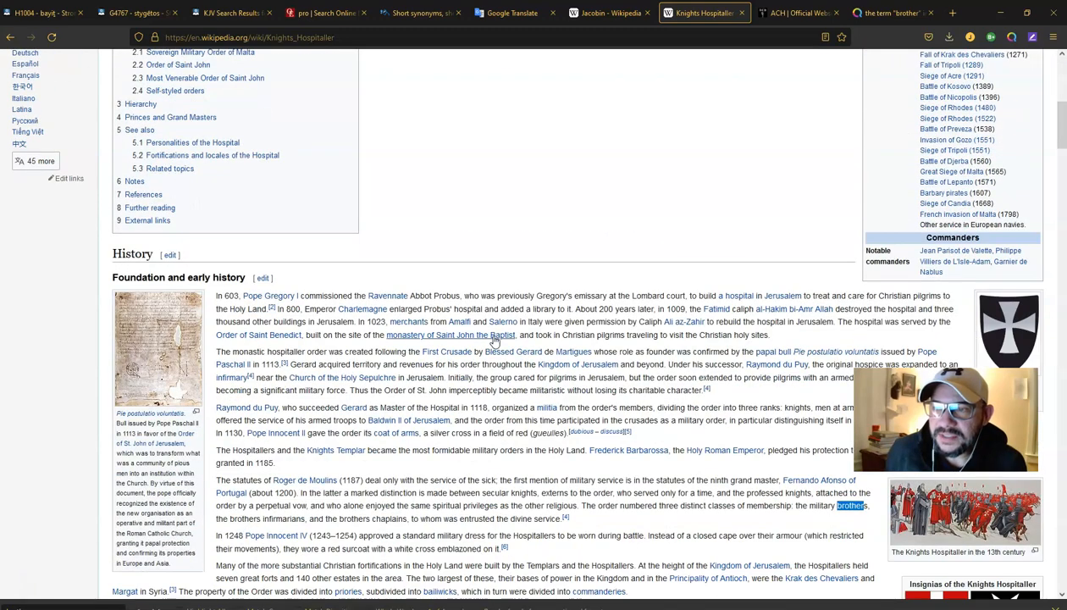
pyautogui.scroll(-3)
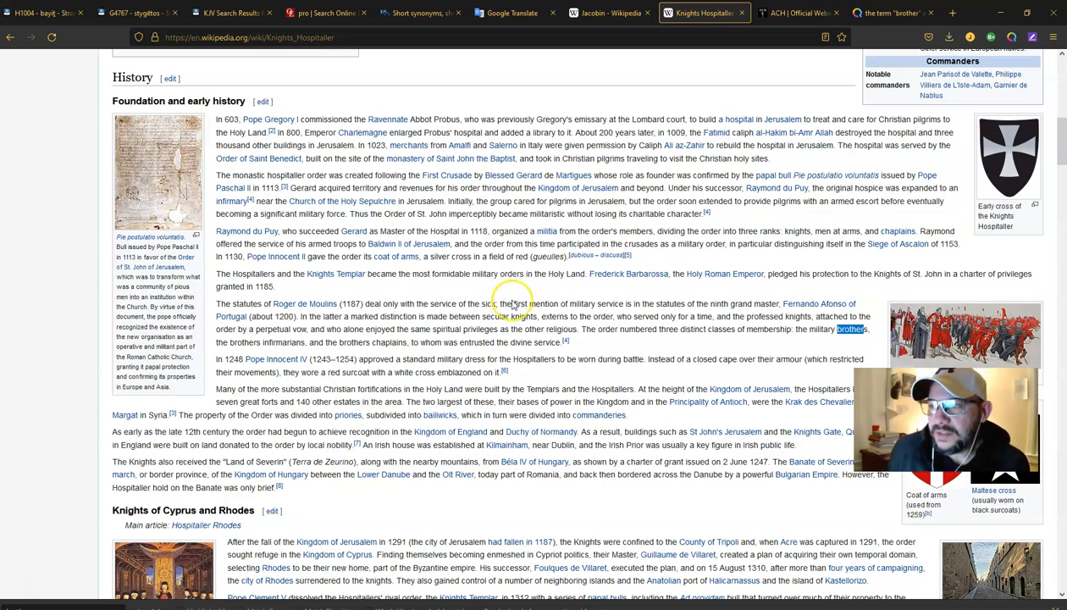
pyautogui.moveTo(583, 344)
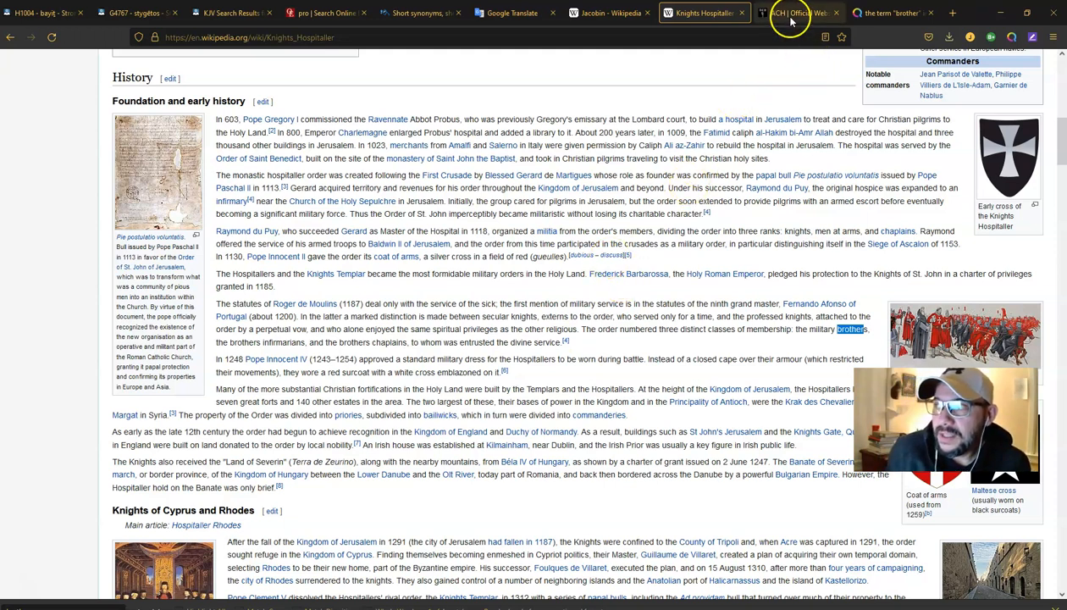
# View the ACH Official Website homepage, then come back to the 'brother' KJV search results
pyautogui.click(796, 13)
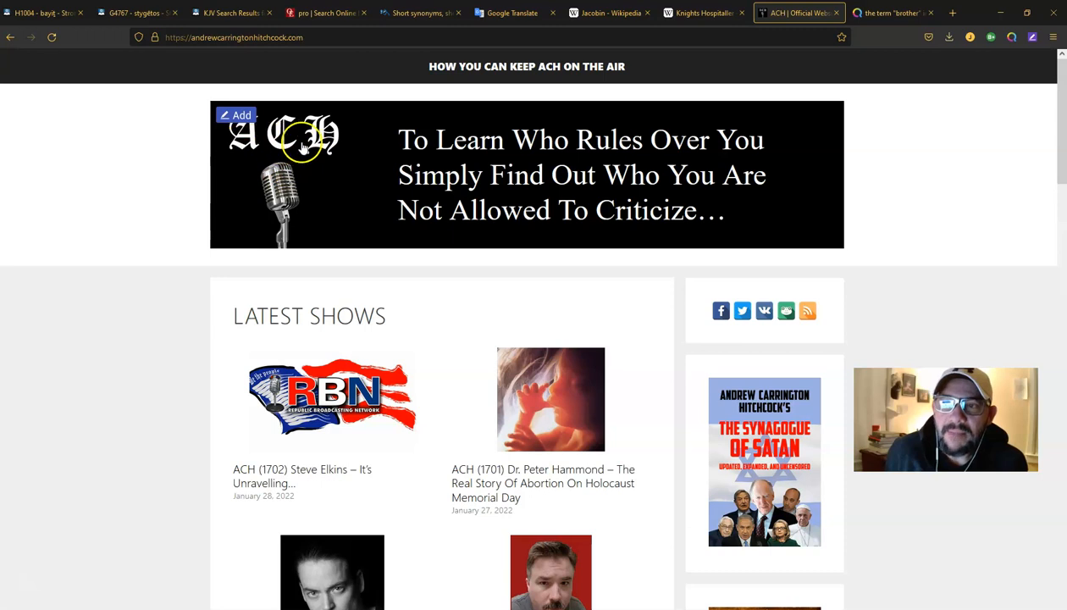
pyautogui.moveTo(97, 186)
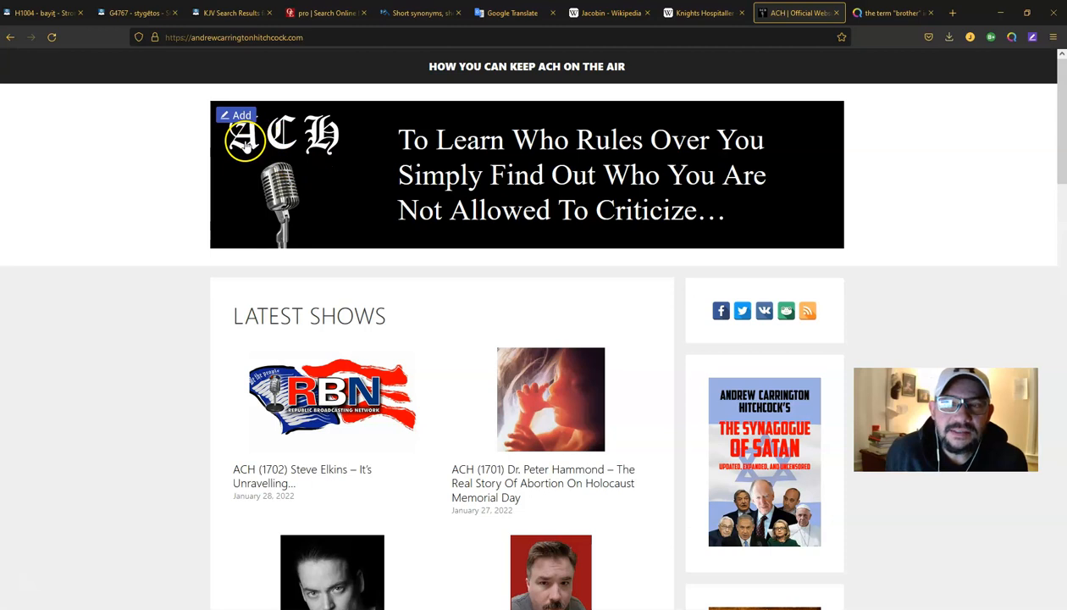
pyautogui.moveTo(279, 144)
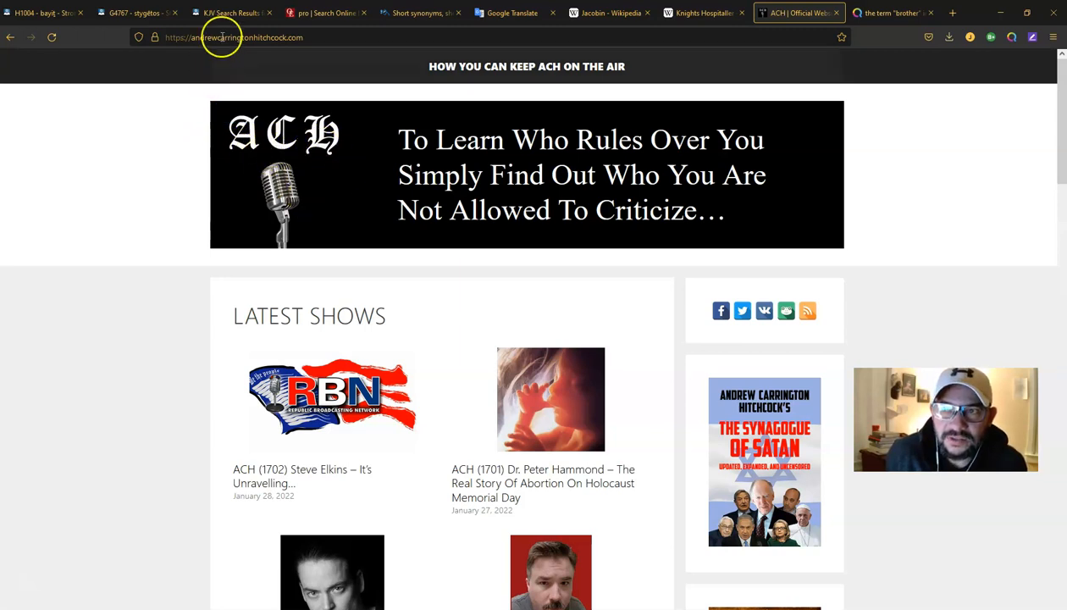
pyautogui.click(229, 13)
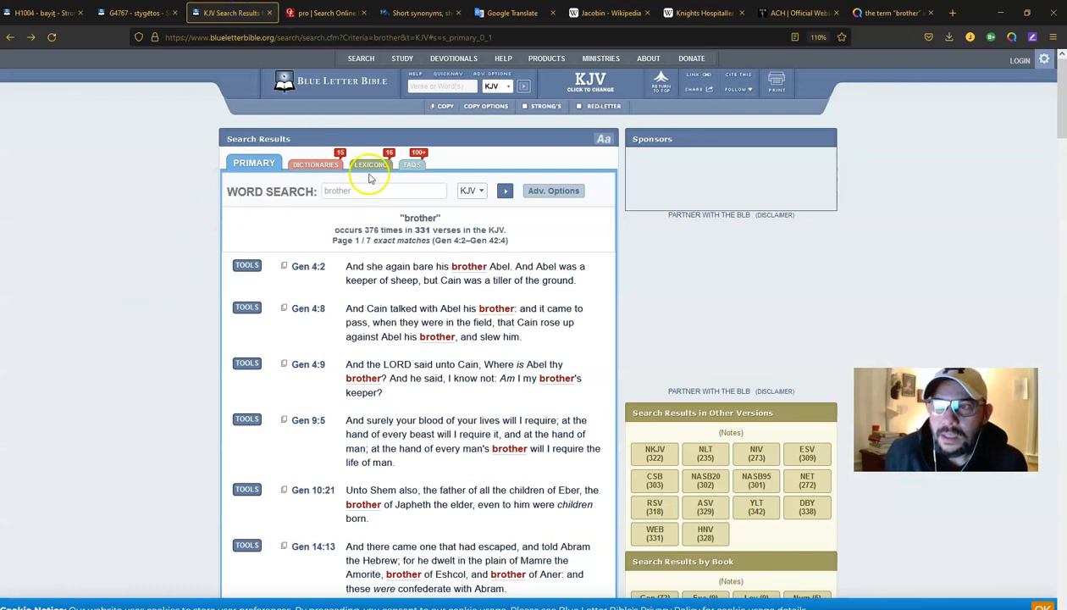
# Return to the 'brother' LexiConc list showing H252 and eight Greek entries
pyautogui.click(370, 164)
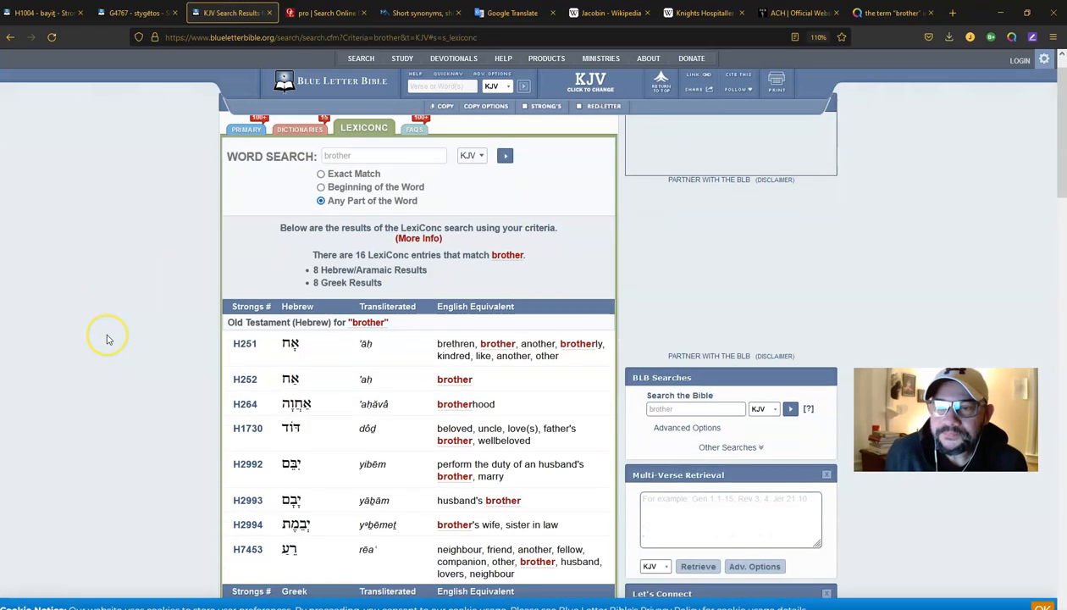
pyautogui.scroll(-3)
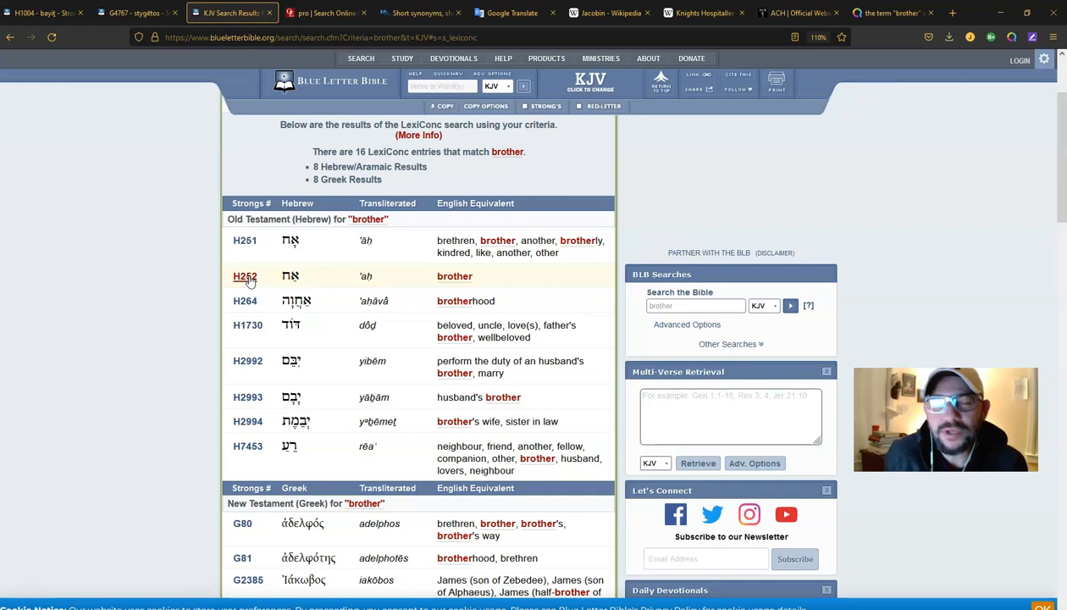
pyautogui.moveTo(548, 271)
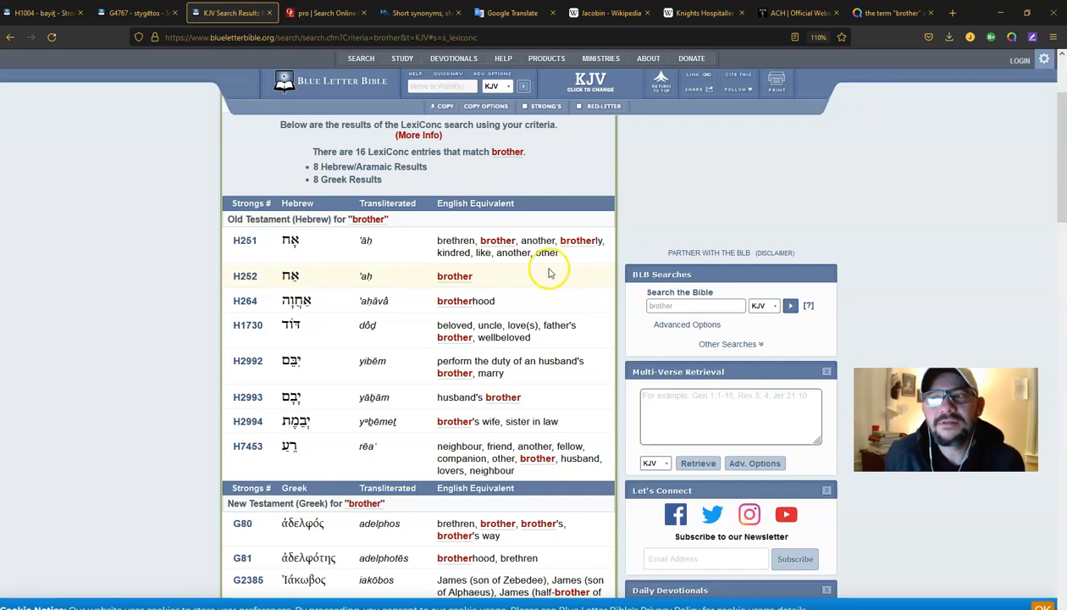